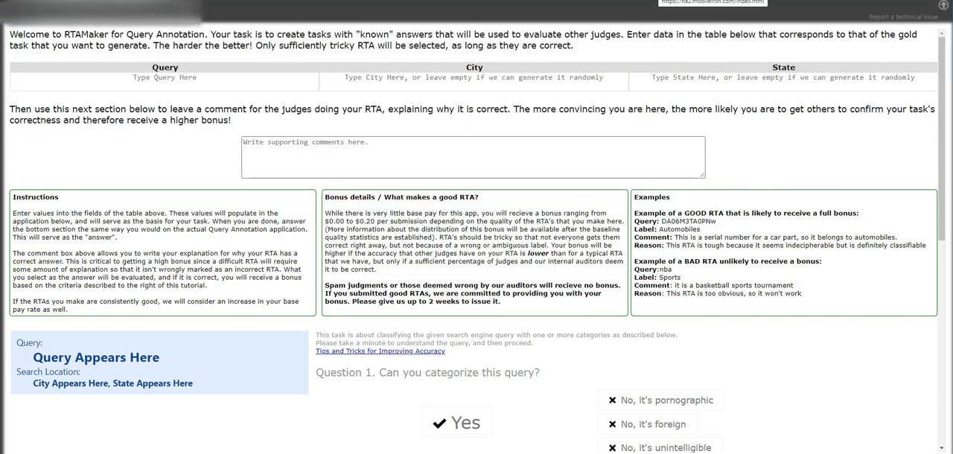
pyautogui.moveTo(423, 135)
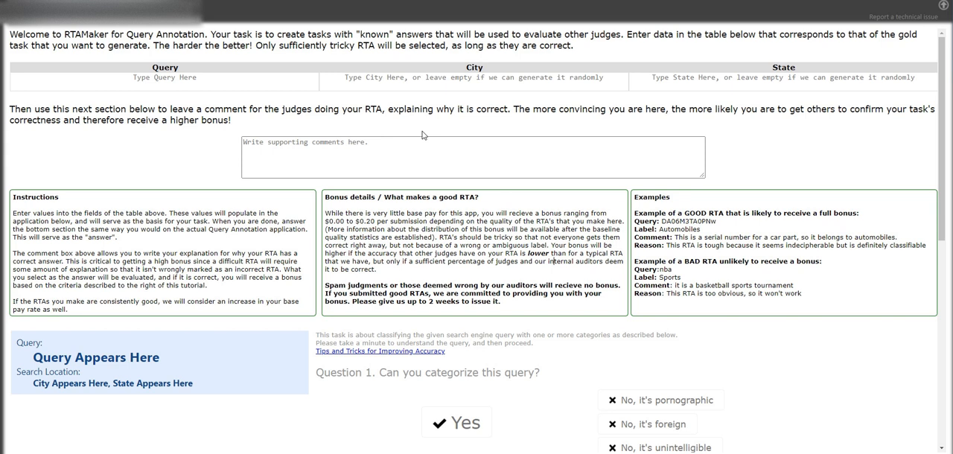
# Enter the query 'pet for sale' with city 'manila' and state 'ncr' in the RTA form.
pyautogui.click(163, 81)
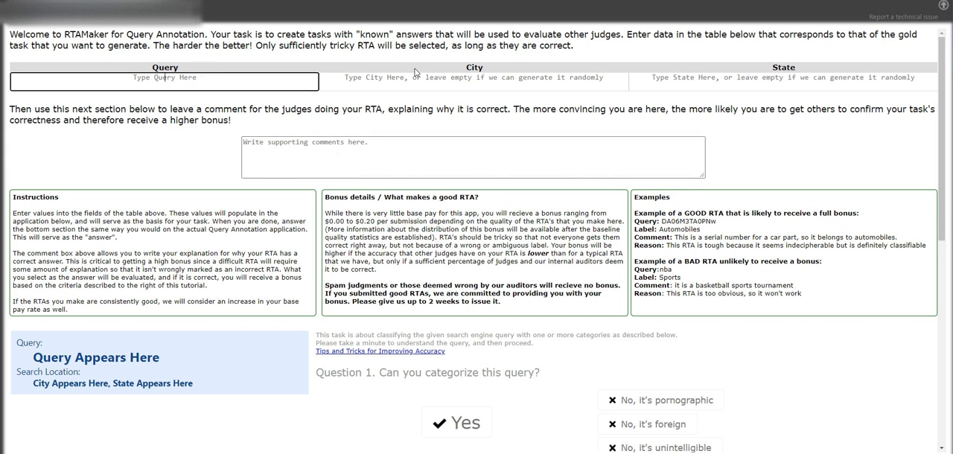
pyautogui.click(781, 77)
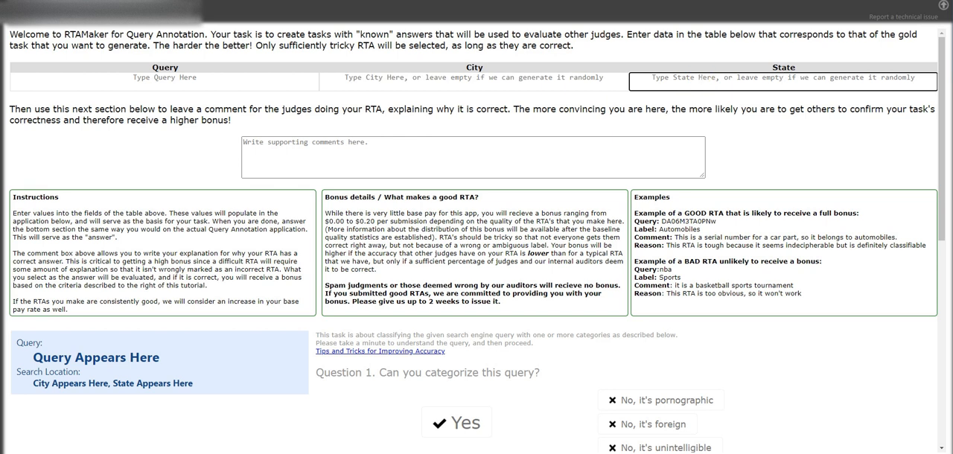
pyautogui.scroll(-3)
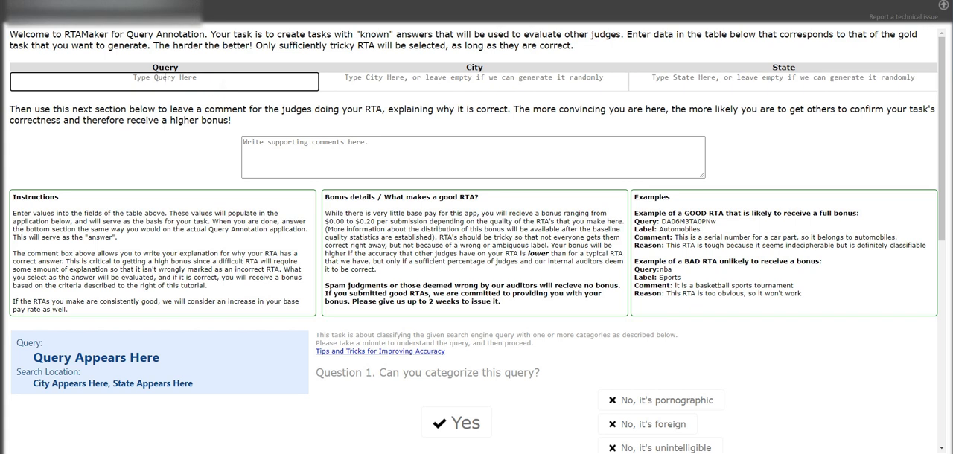
pyautogui.write('pet')
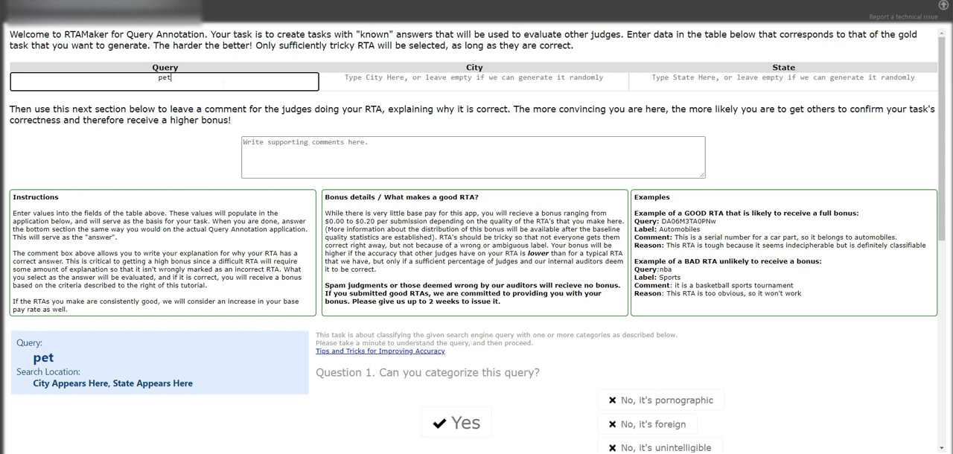
pyautogui.write('for sale')
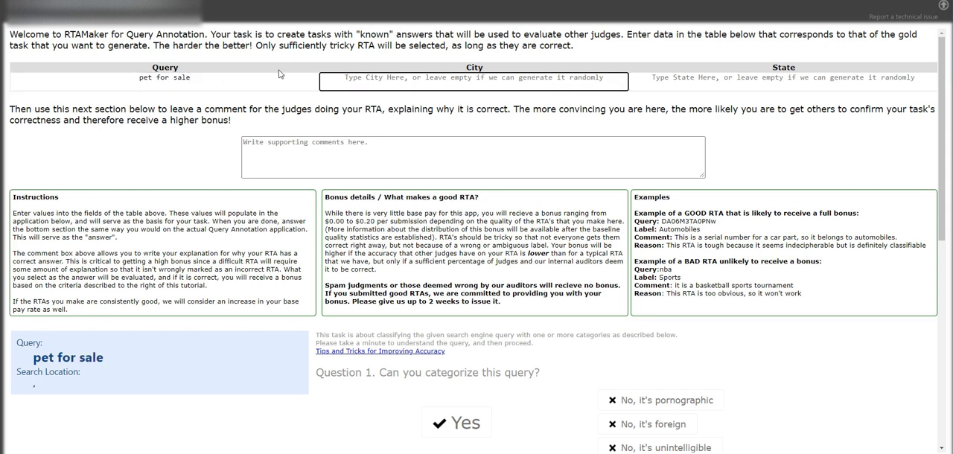
pyautogui.write('manila')
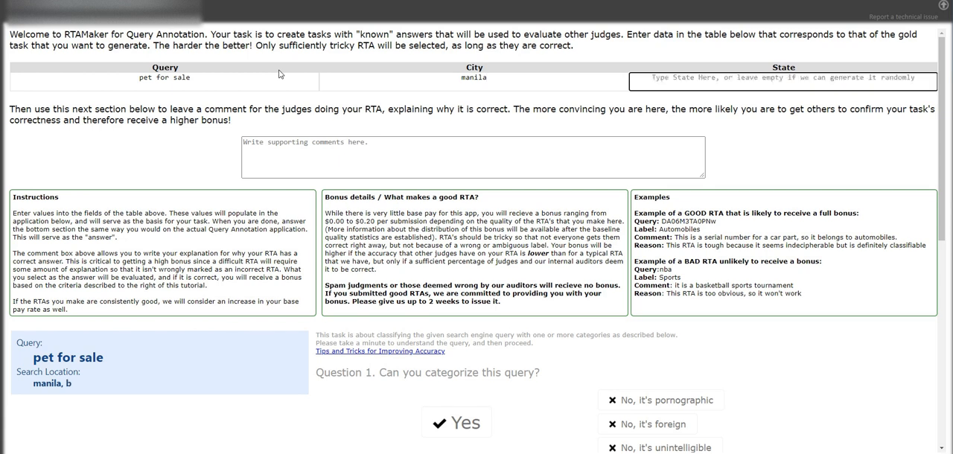
pyautogui.scroll(-3)
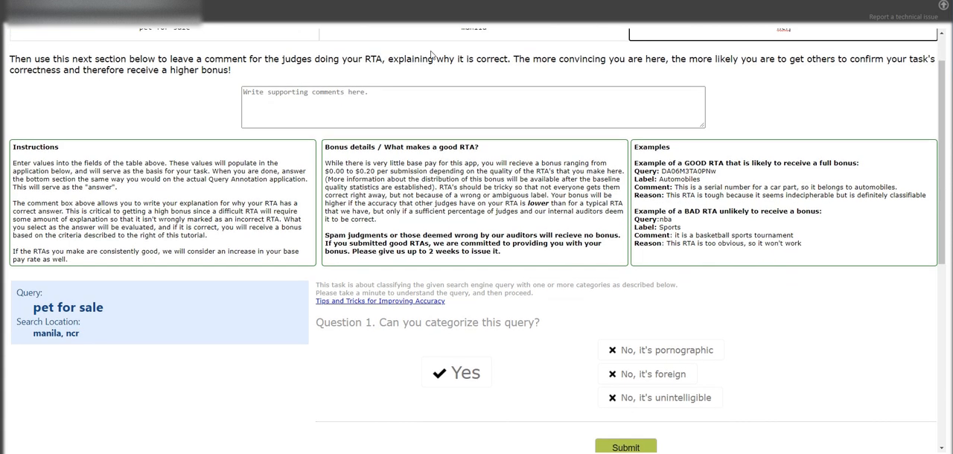
pyautogui.scroll(-3)
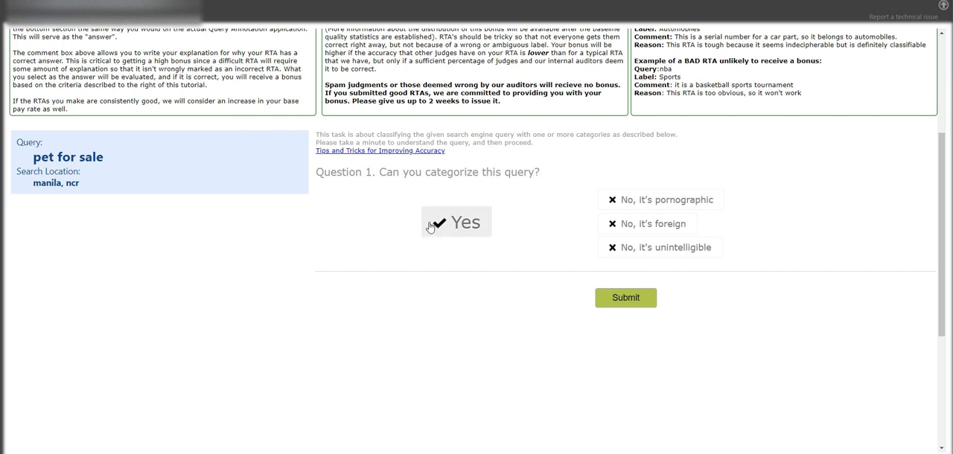
pyautogui.moveTo(497, 209)
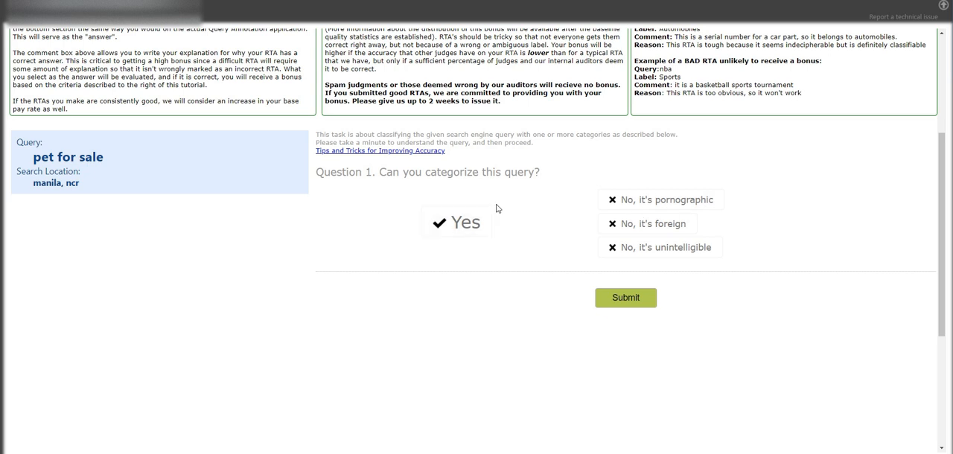
# Answer Yes, categorise the query as Shopping and submit the RTA.
pyautogui.click(455, 222)
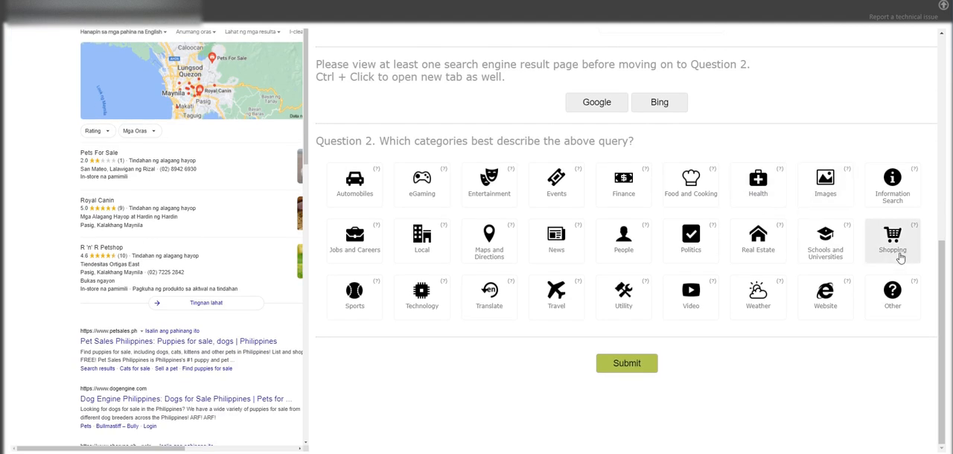
pyautogui.click(892, 240)
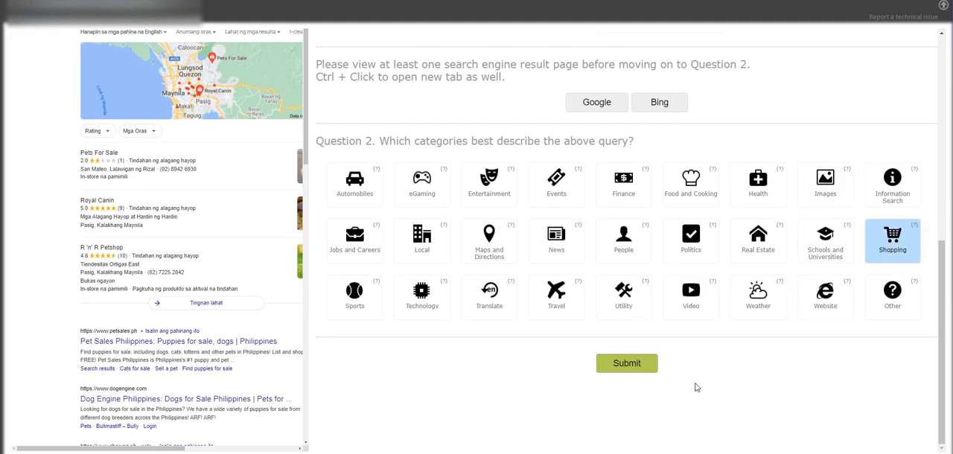
pyautogui.click(625, 363)
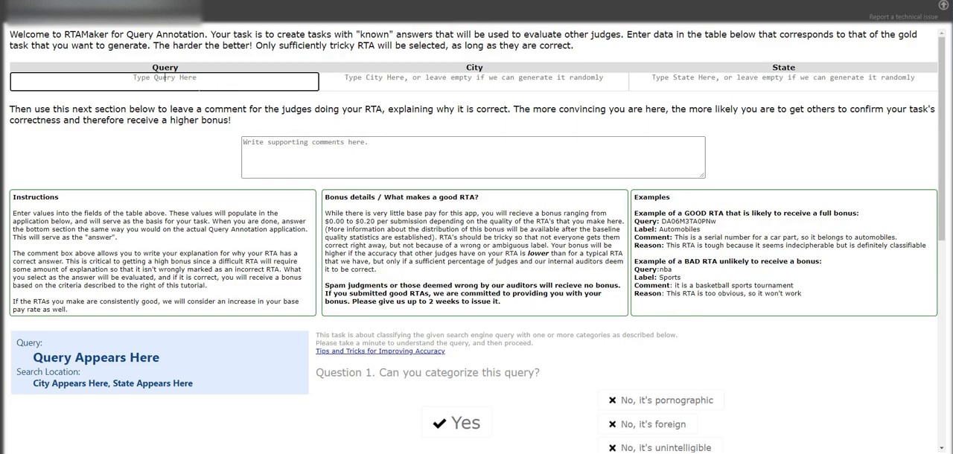
# Enter gibberish 'asdfadsfaf' and mark the query as No, it's unintelligible.
pyautogui.write('asdfadsfaf')
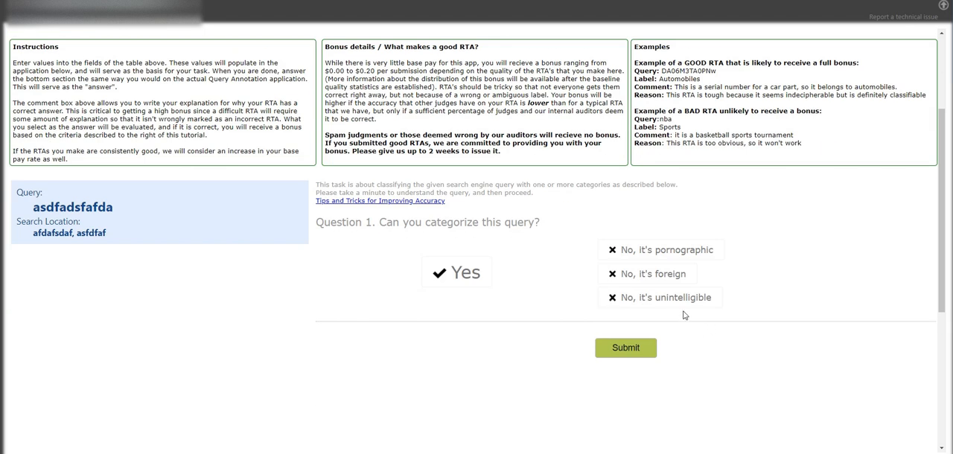
pyautogui.click(664, 297)
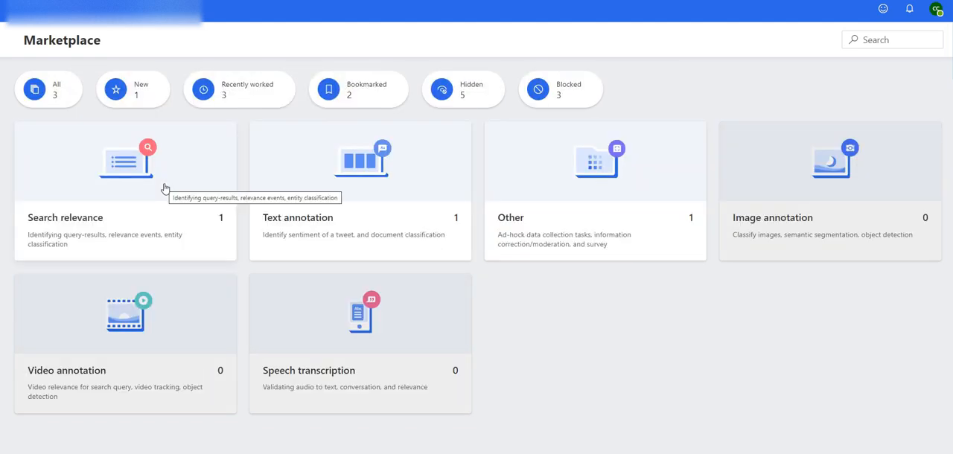
# Start the Query Annotation RTAMaker task from the Search relevance listing.
pyautogui.click(125, 161)
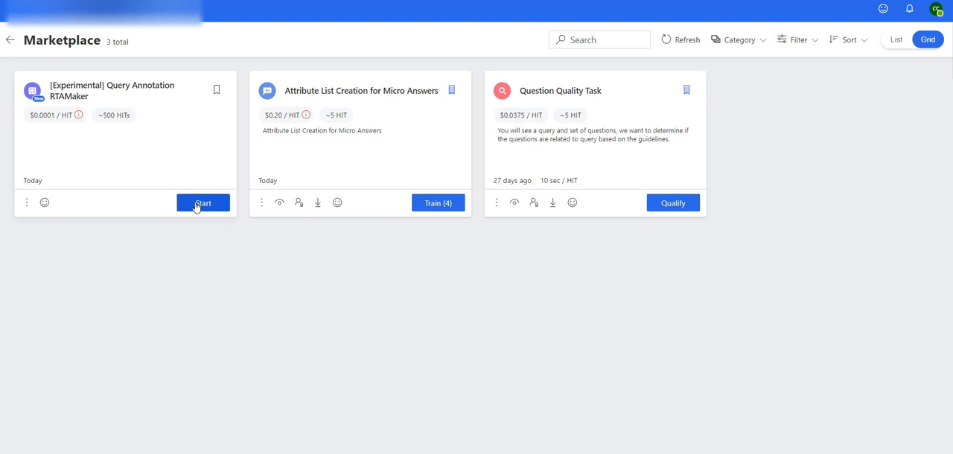
pyautogui.click(202, 203)
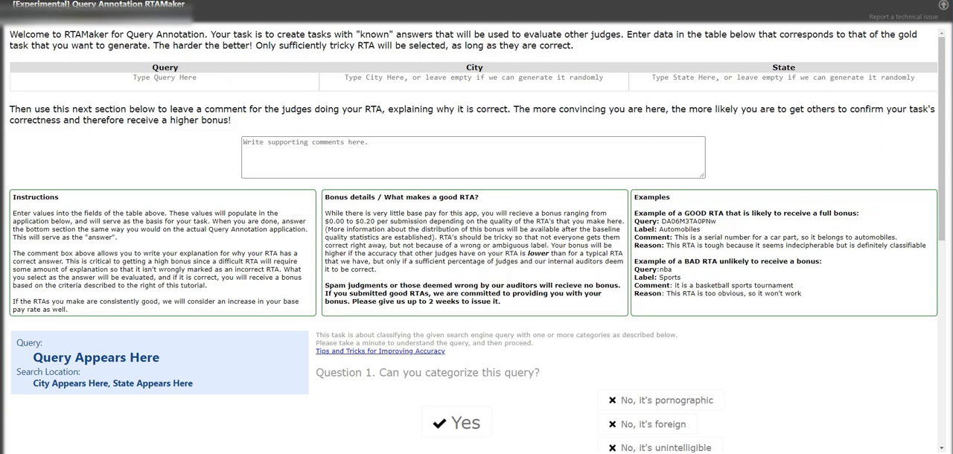
# Enter the query 'dental clinic' (correcting typos) with city 'quezon' and state 'ncr'.
pyautogui.click(164, 78)
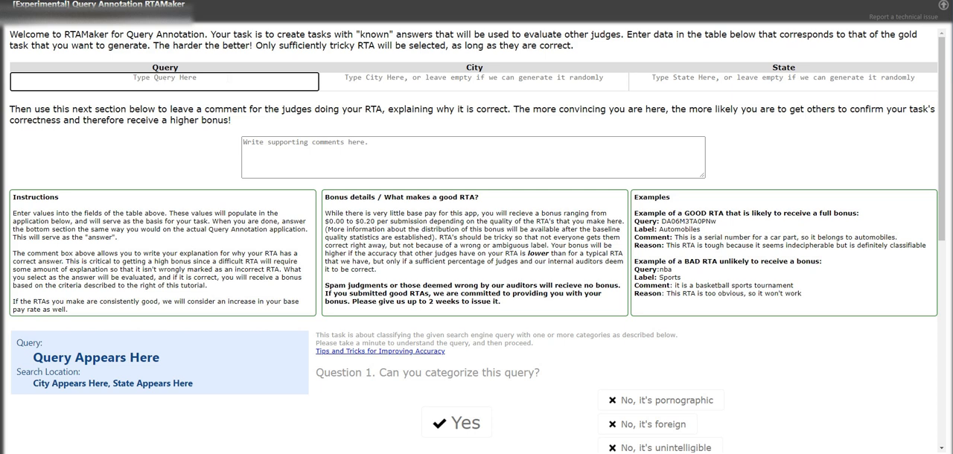
pyautogui.write('clini')
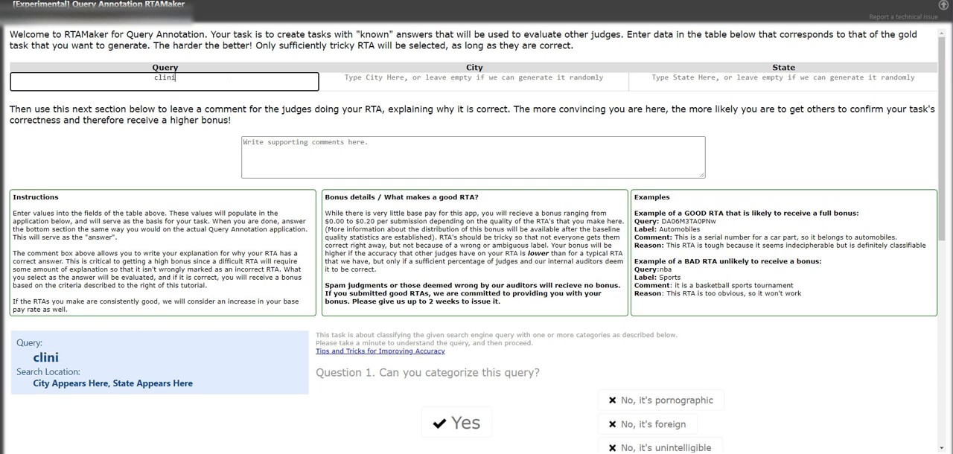
pyautogui.press('Backspace')
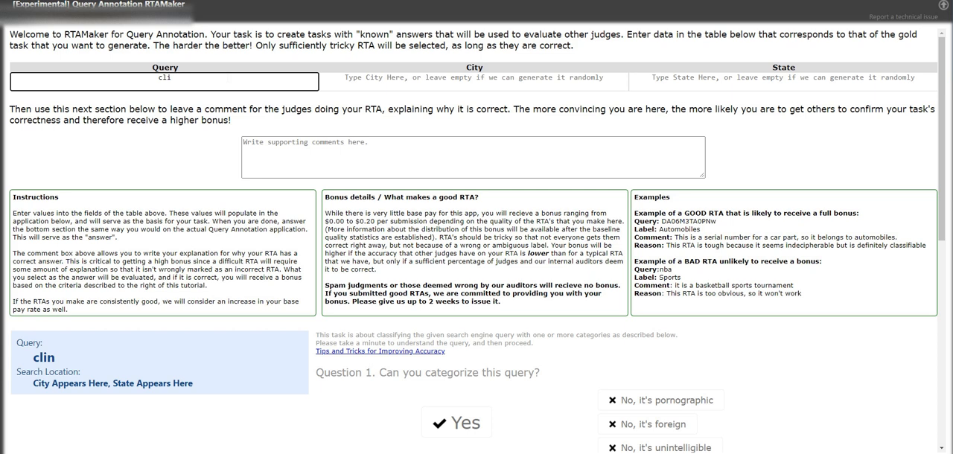
pyautogui.write('dental')
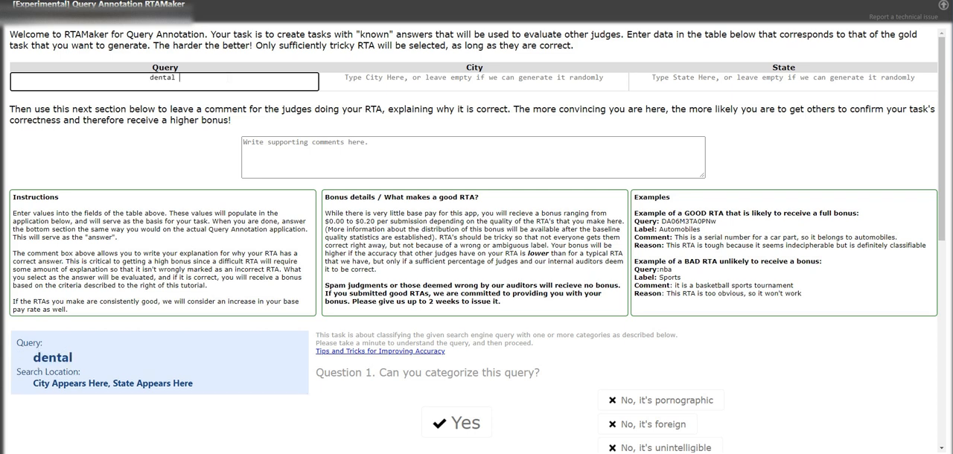
pyautogui.write('clibn')
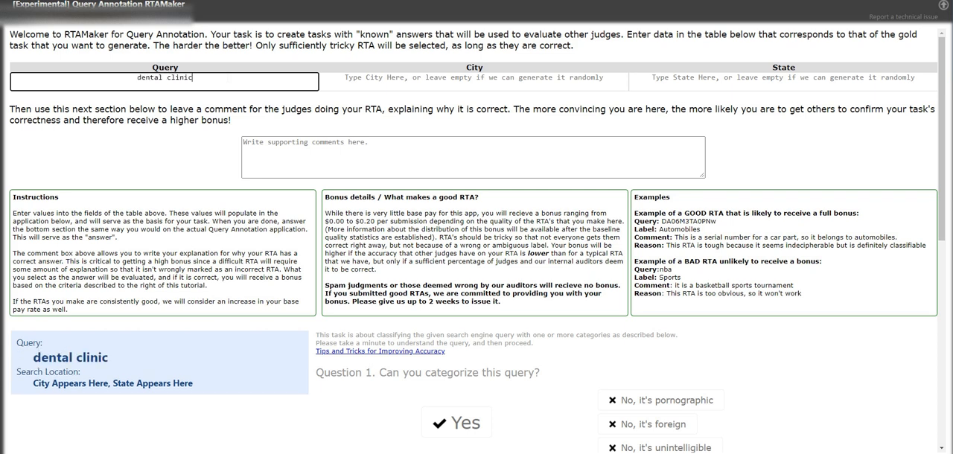
pyautogui.write('quer')
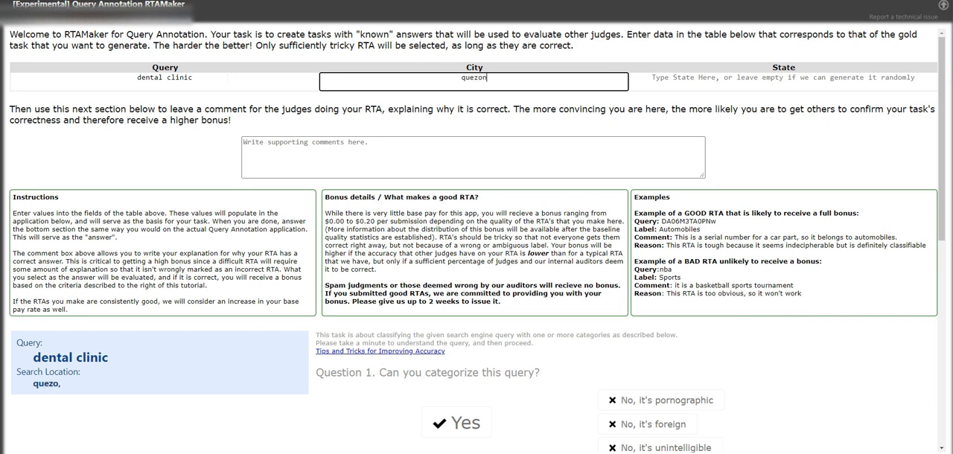
pyautogui.write('nxcrt')
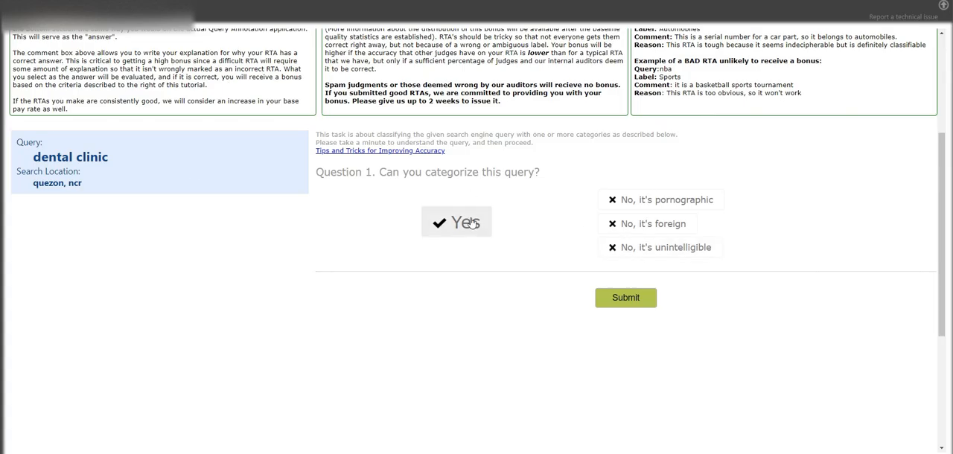
# Answer Yes, categorise 'dental clinic' as Local and submit the RTA.
pyautogui.click(455, 222)
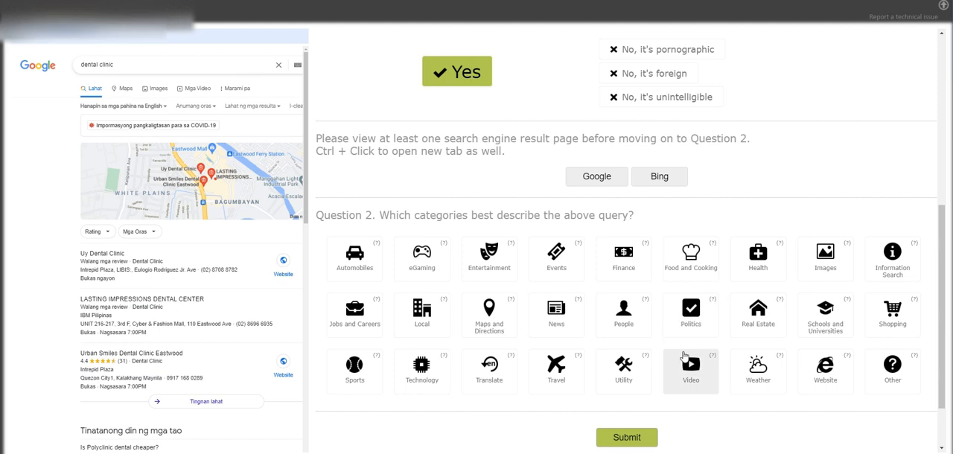
pyautogui.scroll(-3)
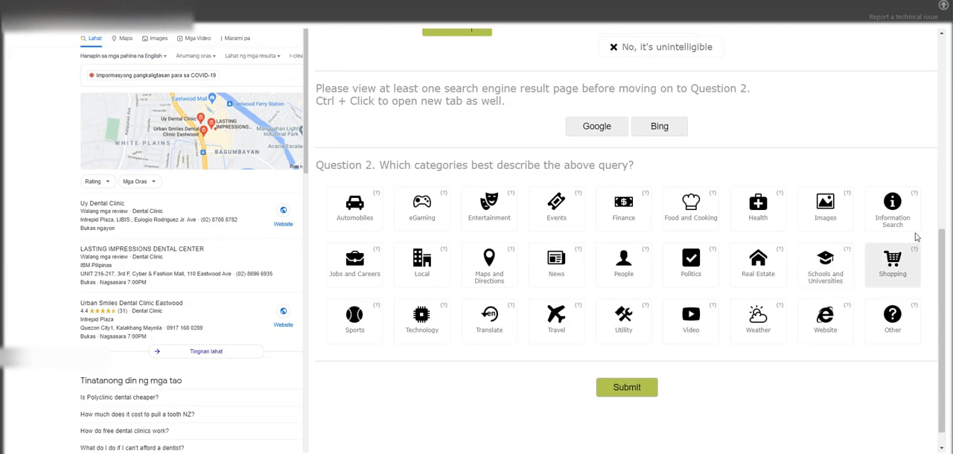
pyautogui.click(421, 321)
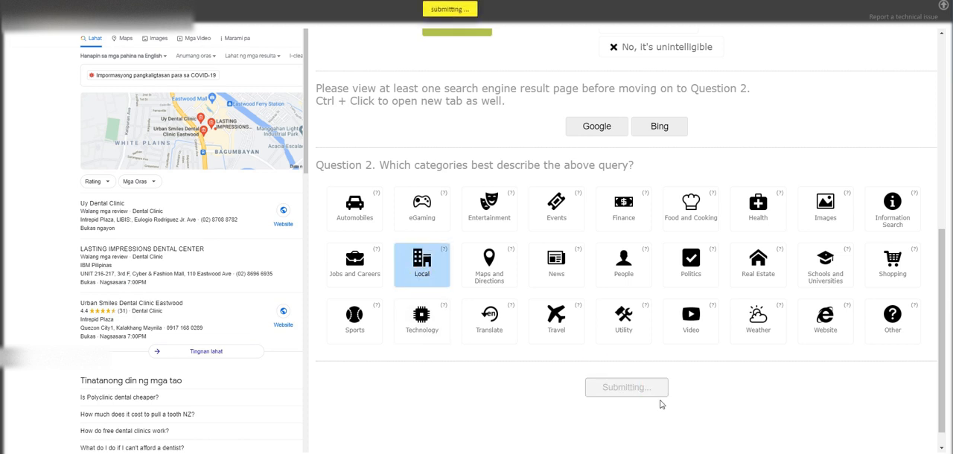
pyautogui.click(626, 387)
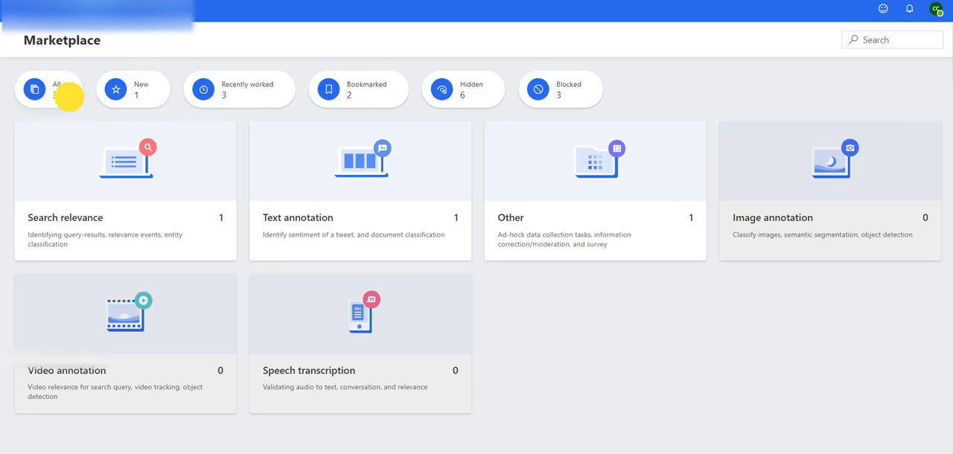
# Show the All filter listing every available Marketplace task.
pyautogui.click(51, 90)
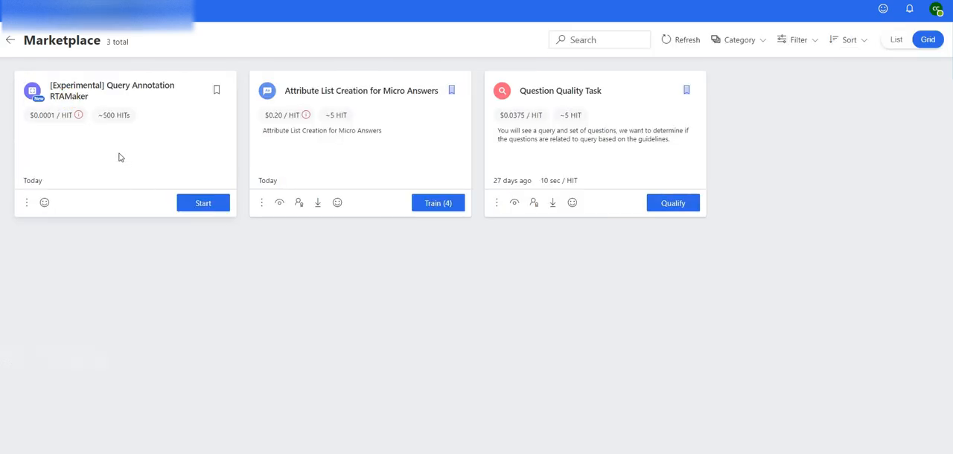
pyautogui.moveTo(79, 116)
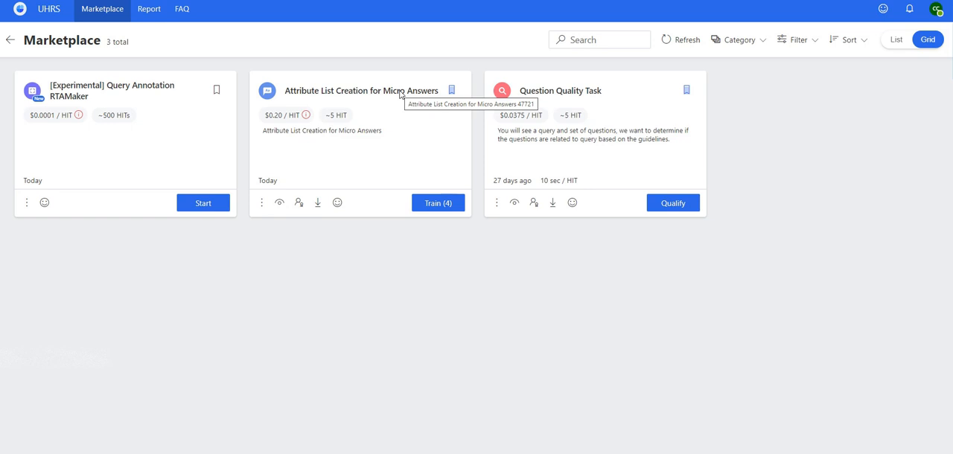
pyautogui.moveTo(438, 63)
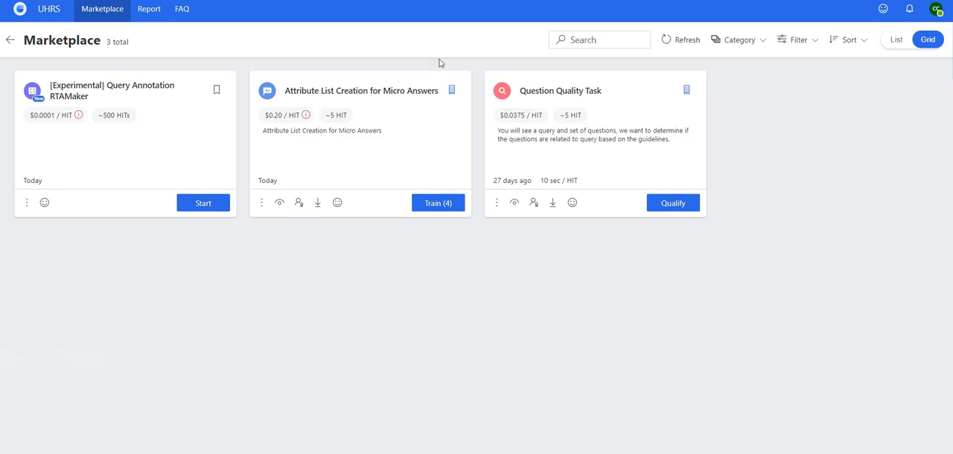